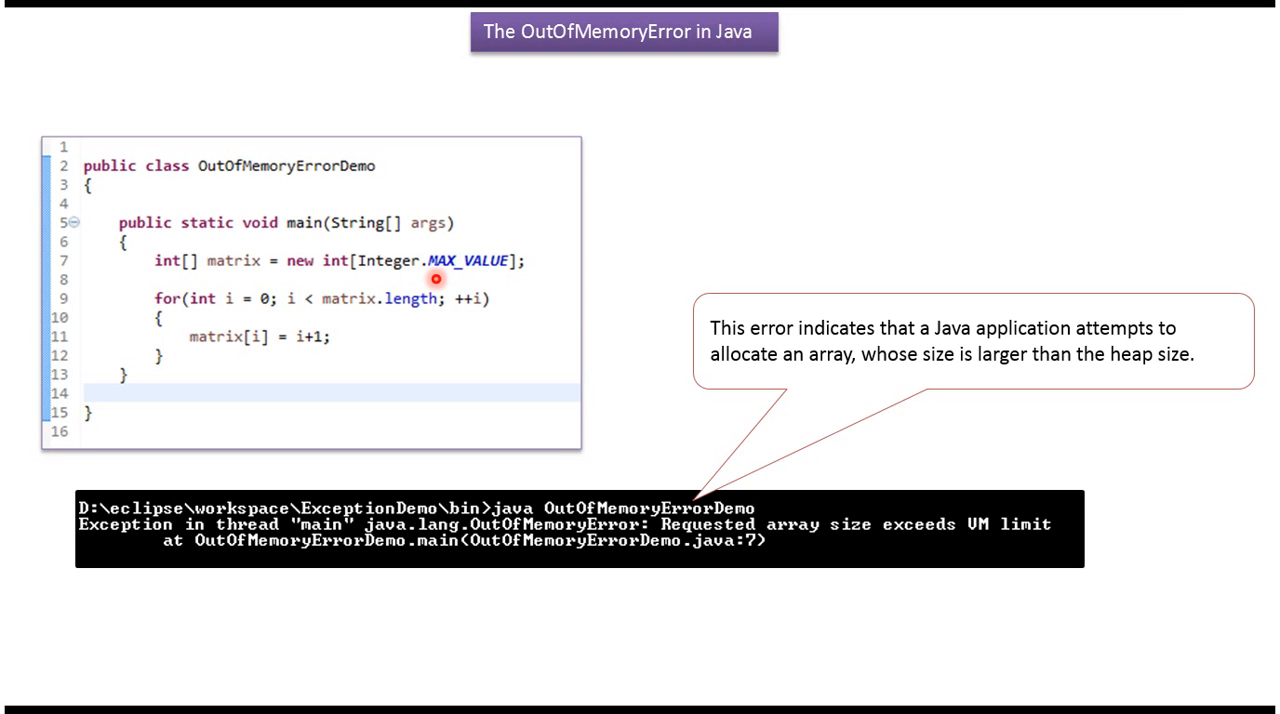
pyautogui.moveTo(590, 538)
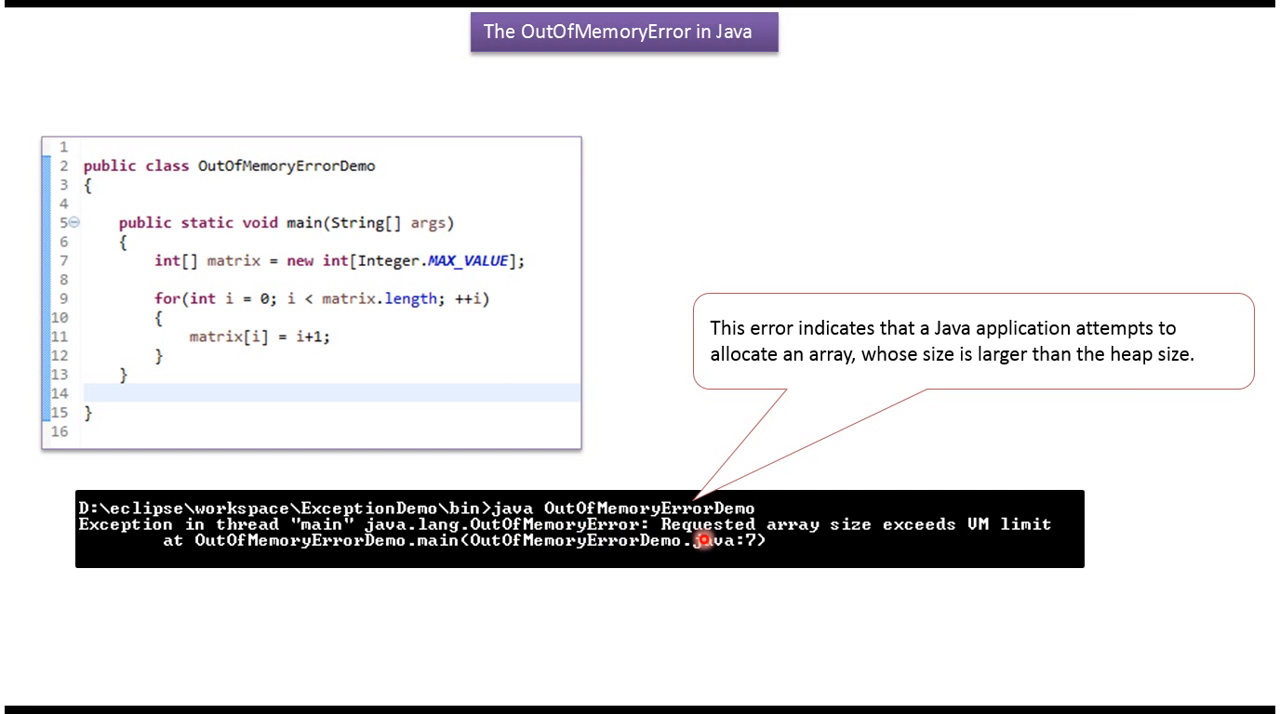
pyautogui.moveTo(912, 538)
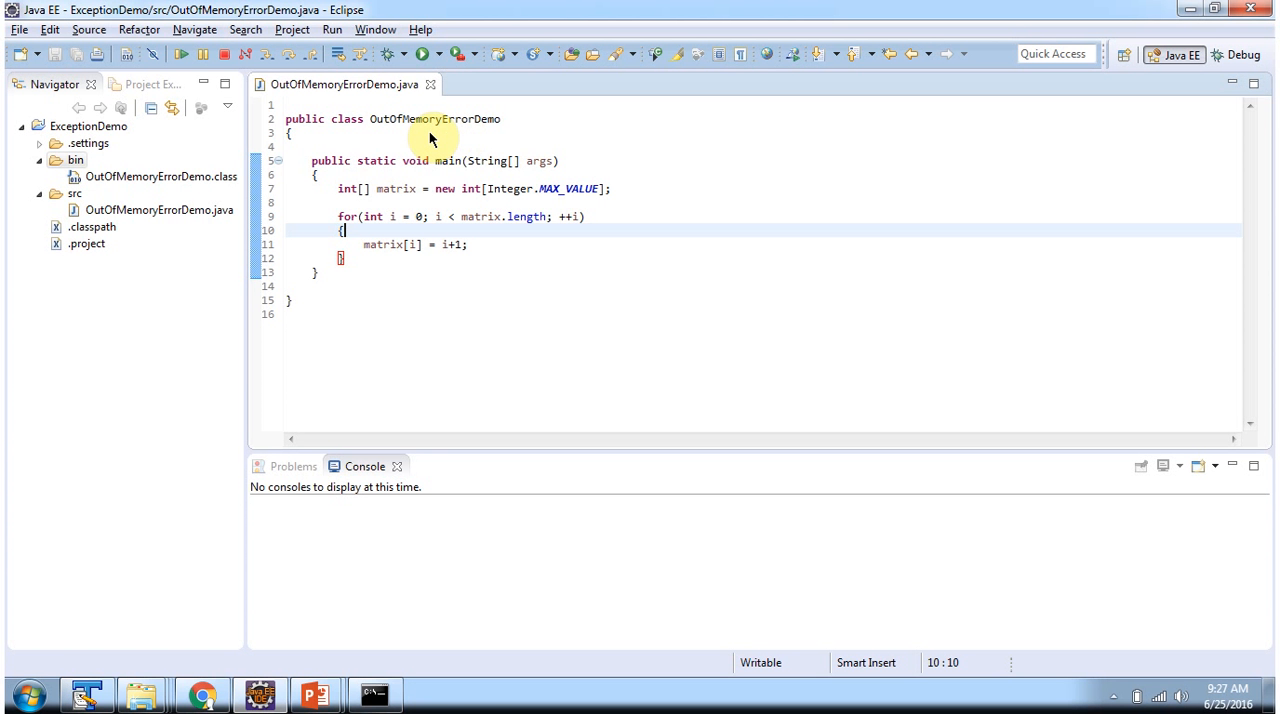
pyautogui.moveTo(473, 139)
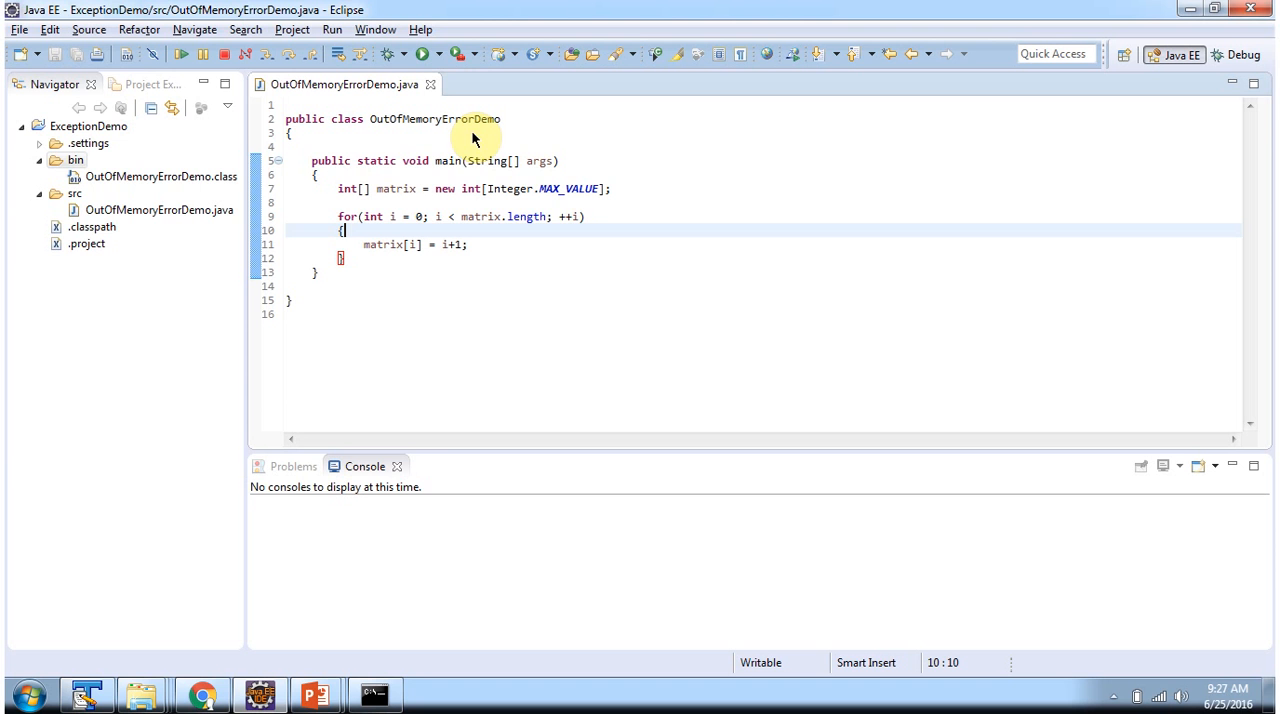
pyautogui.moveTo(452, 170)
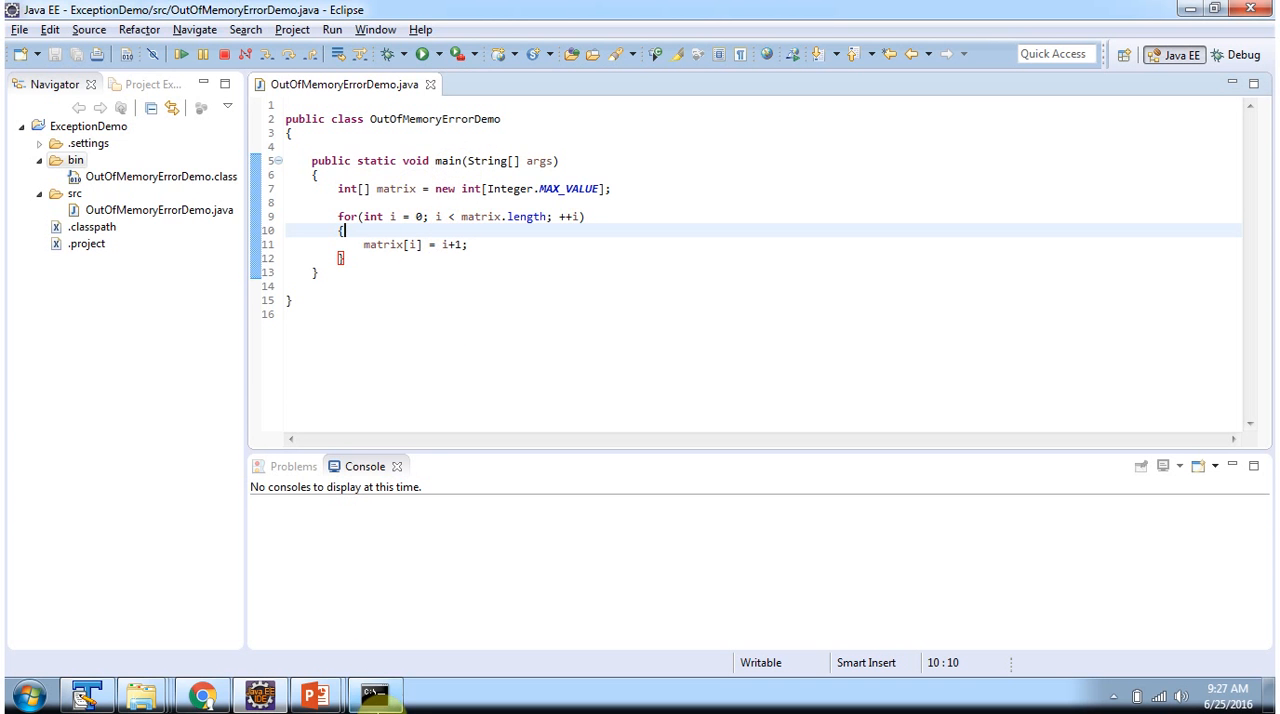
# Switch from Eclipse to the command prompt in the project's bin folder.
pyautogui.click(374, 693)
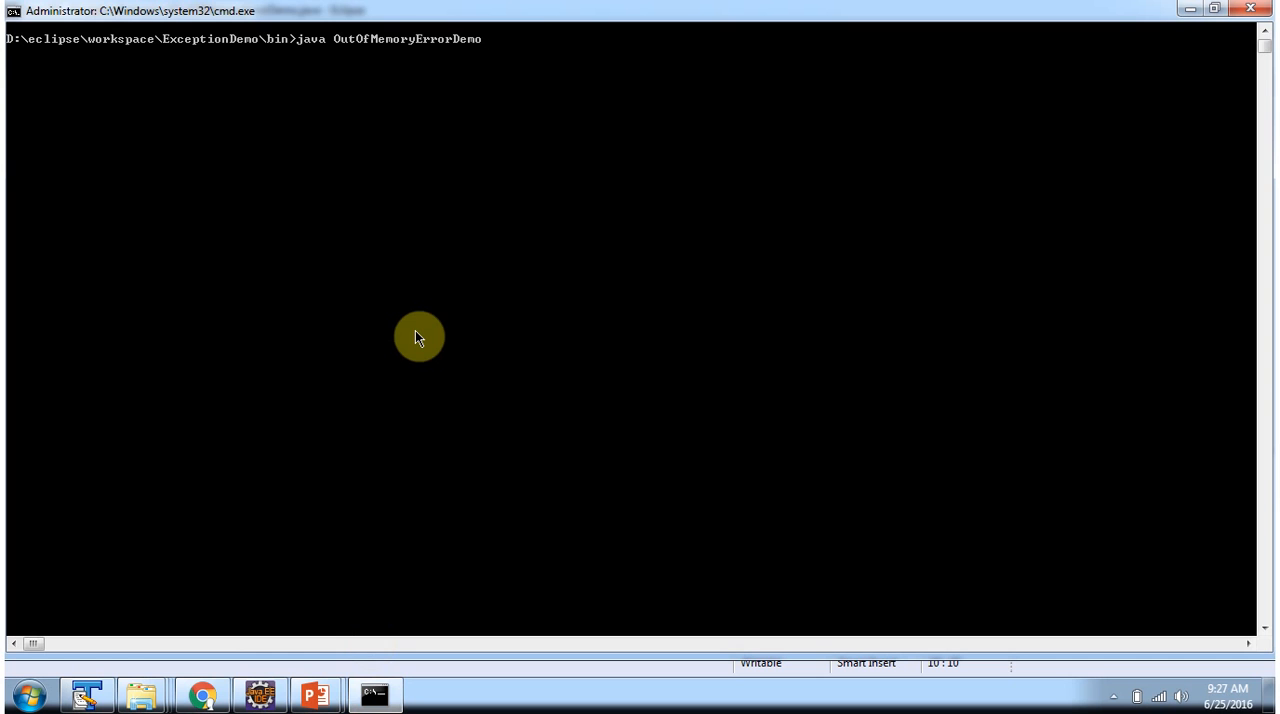
# Run 'java OutOfMemoryErrorDemo', producing 'Requested array size exceeds VM limit' at line 7.
pyautogui.press('Return')
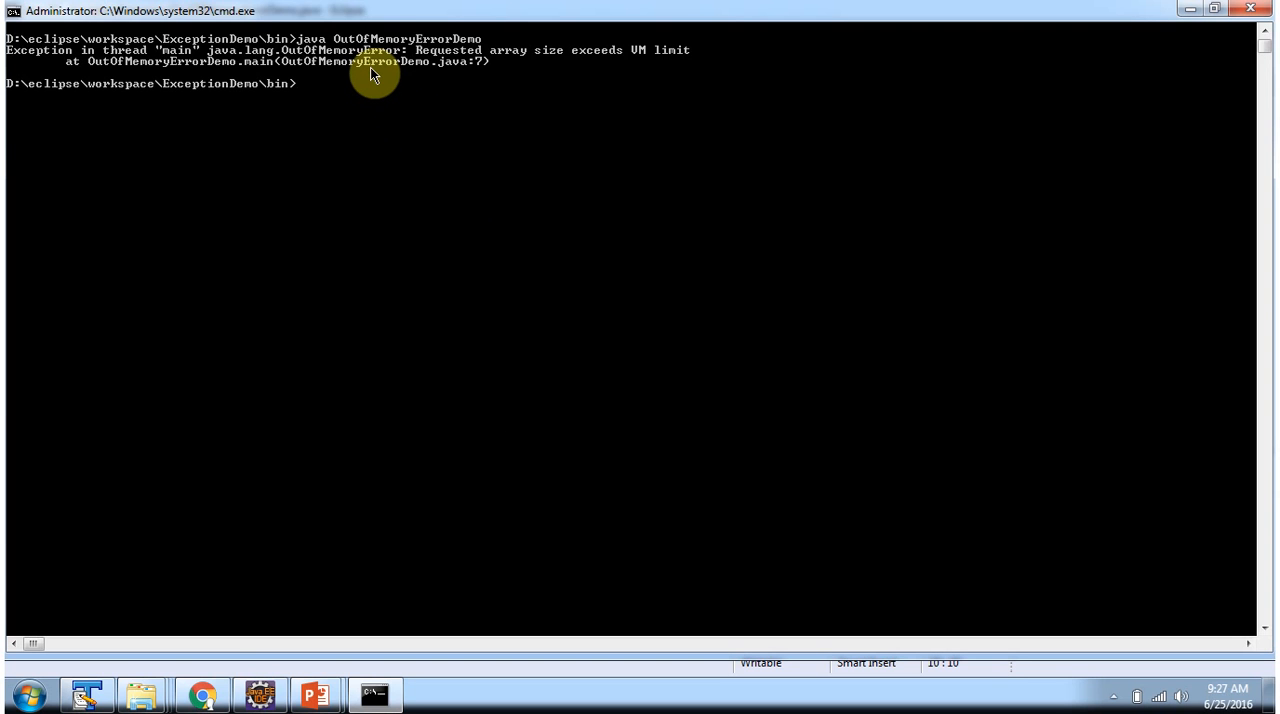
pyautogui.moveTo(315, 67)
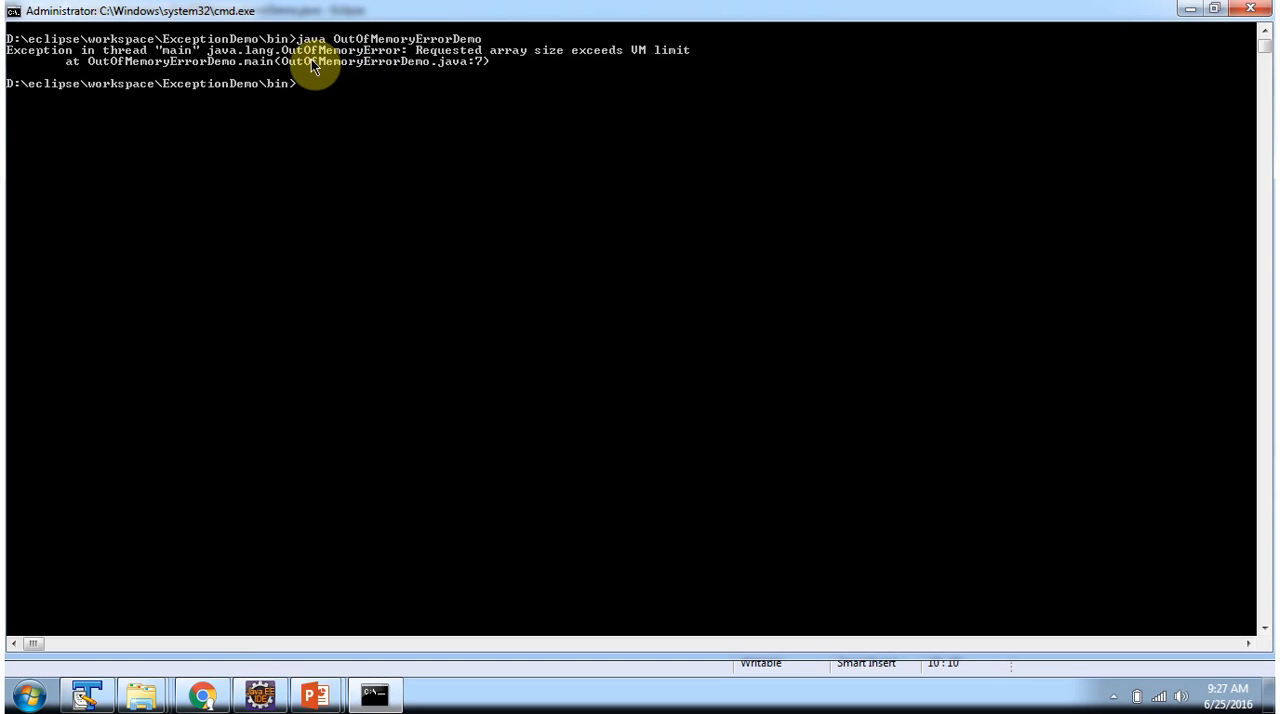
pyautogui.moveTo(440, 60)
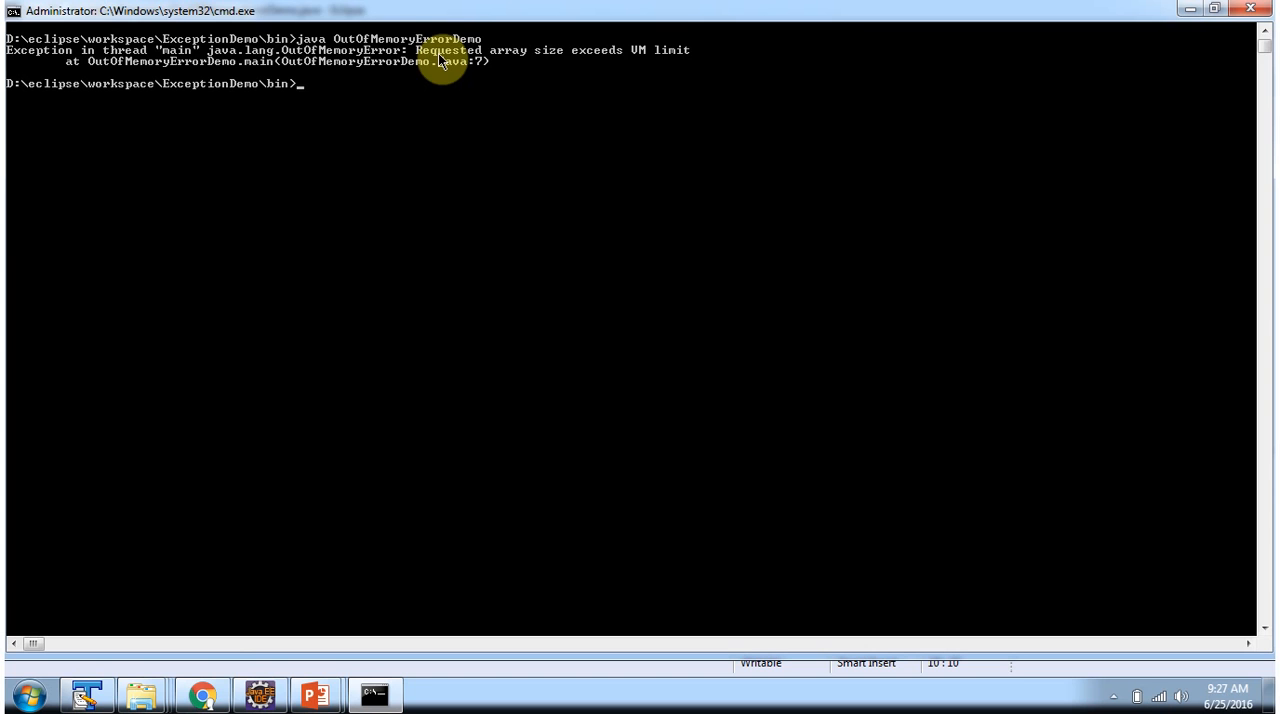
pyautogui.moveTo(615, 66)
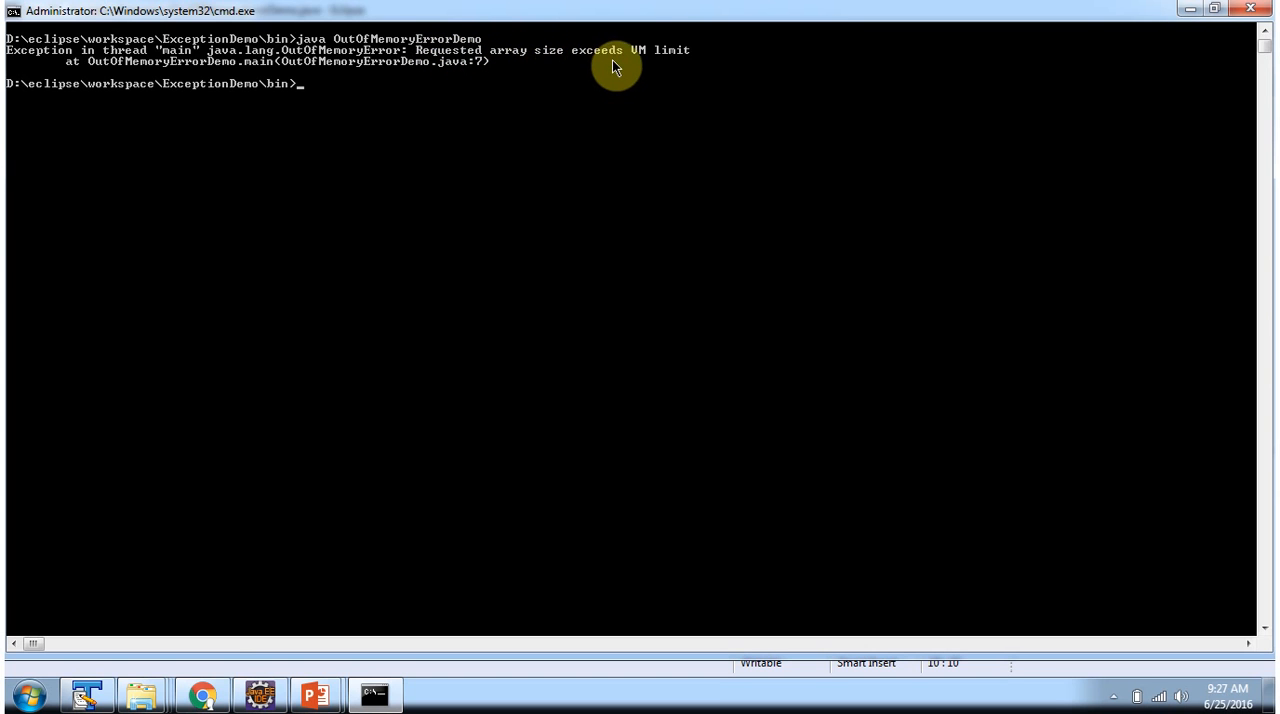
pyautogui.moveTo(470, 83)
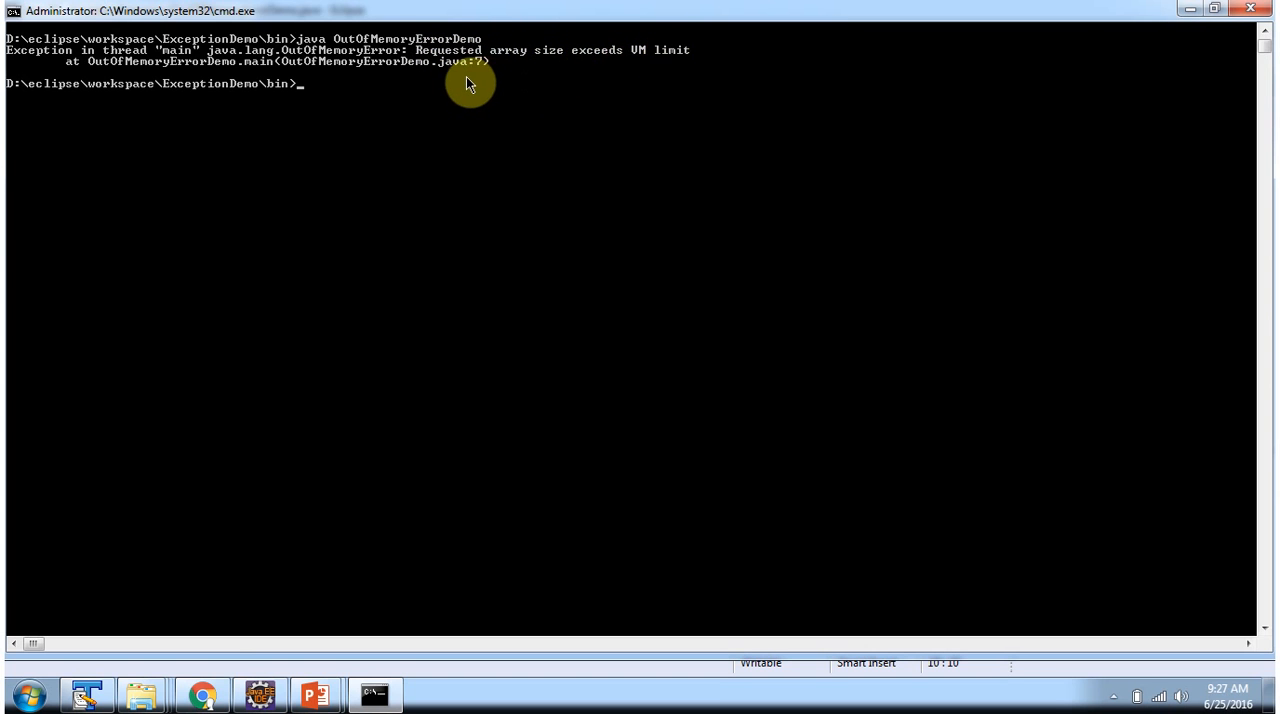